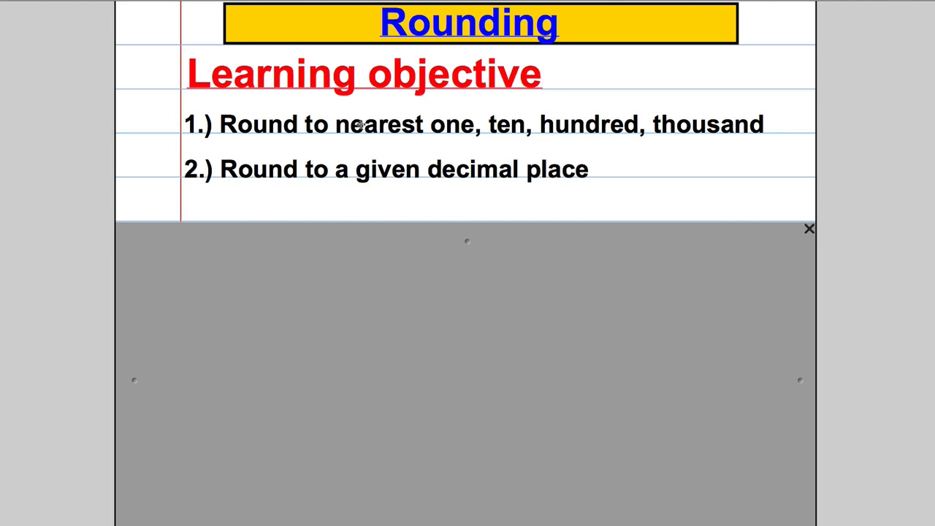
pyautogui.moveTo(346, 134)
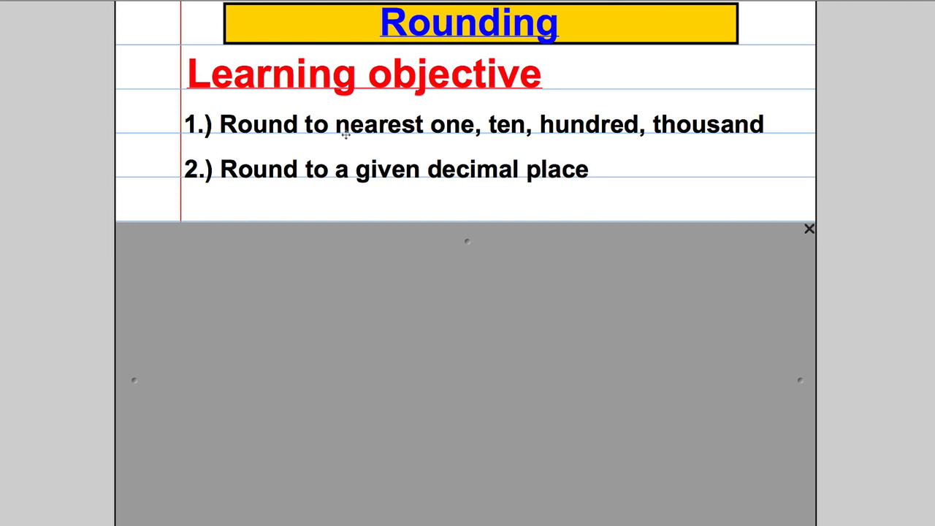
pyautogui.moveTo(406, 114)
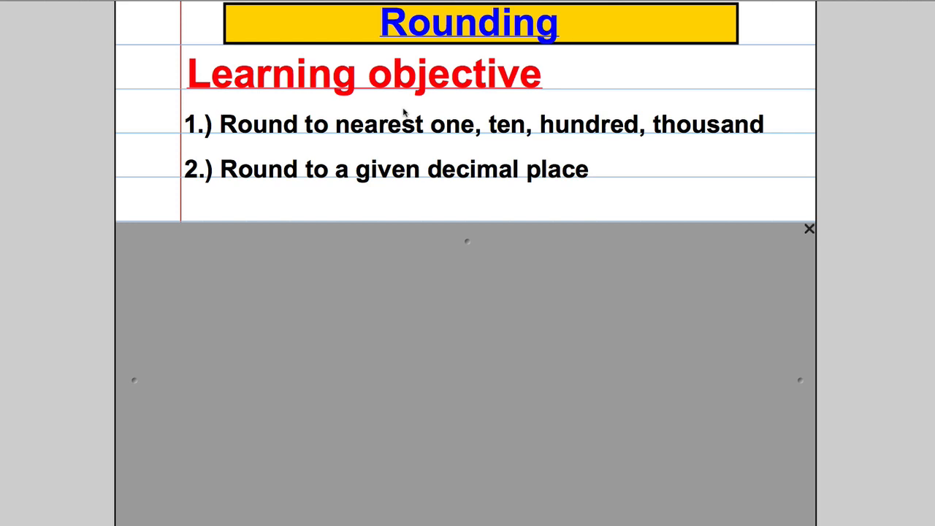
pyautogui.moveTo(407, 145)
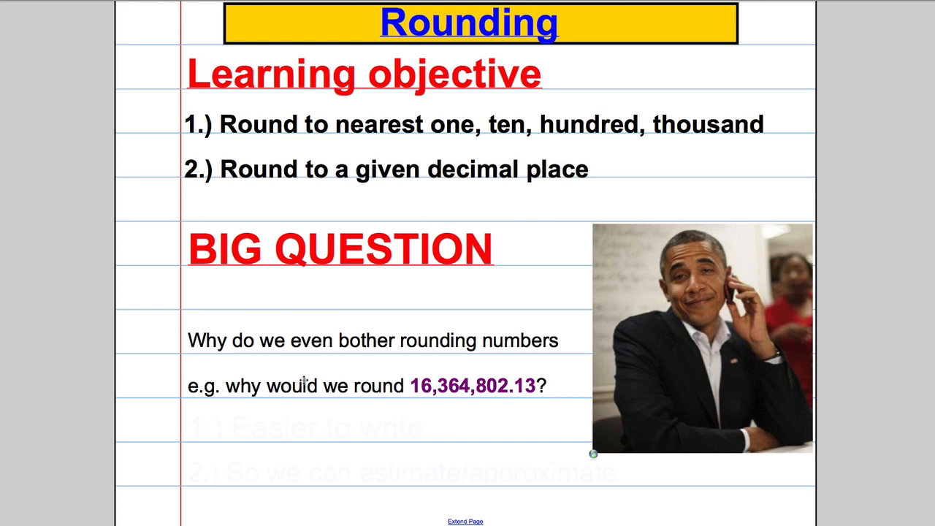
pyautogui.moveTo(459, 170)
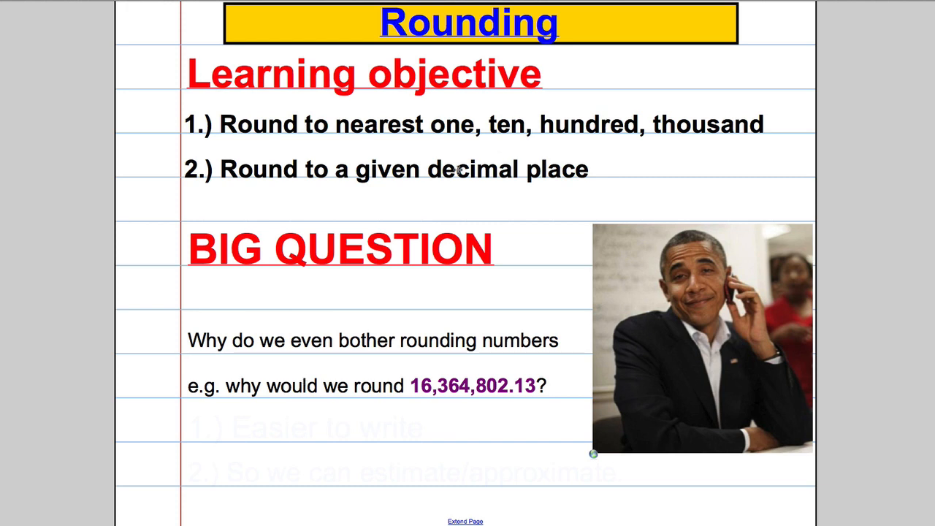
pyautogui.moveTo(349, 380)
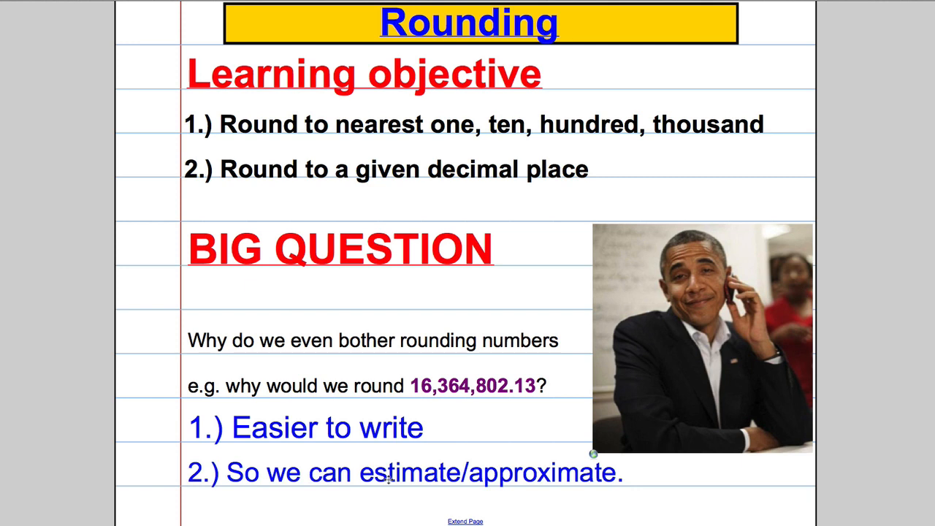
pyautogui.moveTo(436, 421)
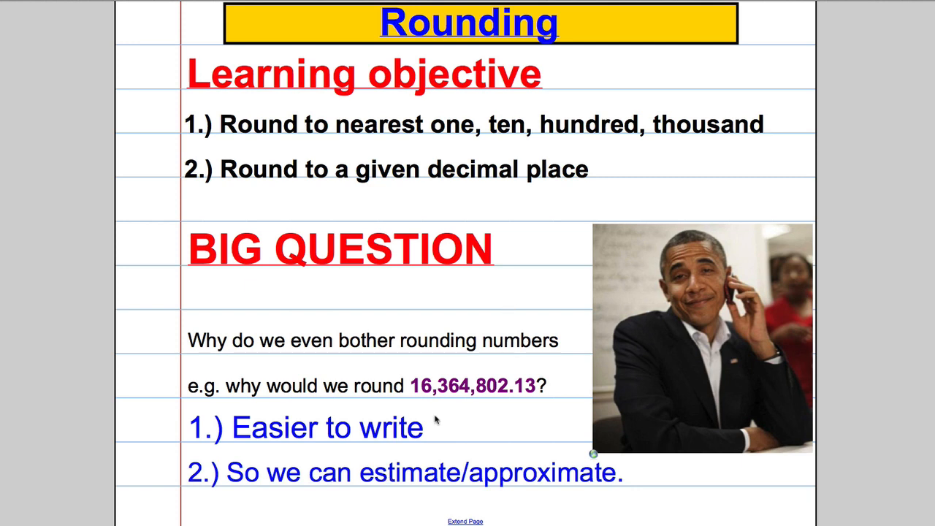
pyautogui.moveTo(508, 415)
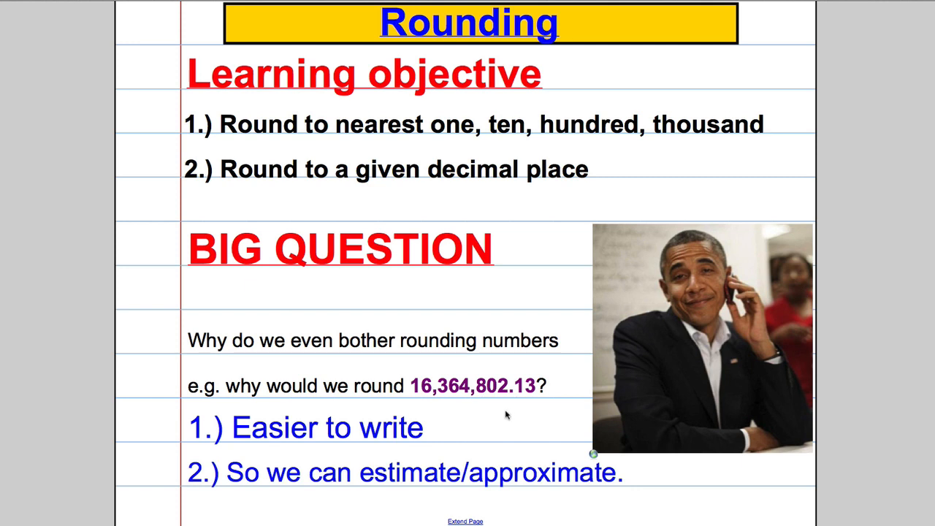
pyautogui.moveTo(590, 444)
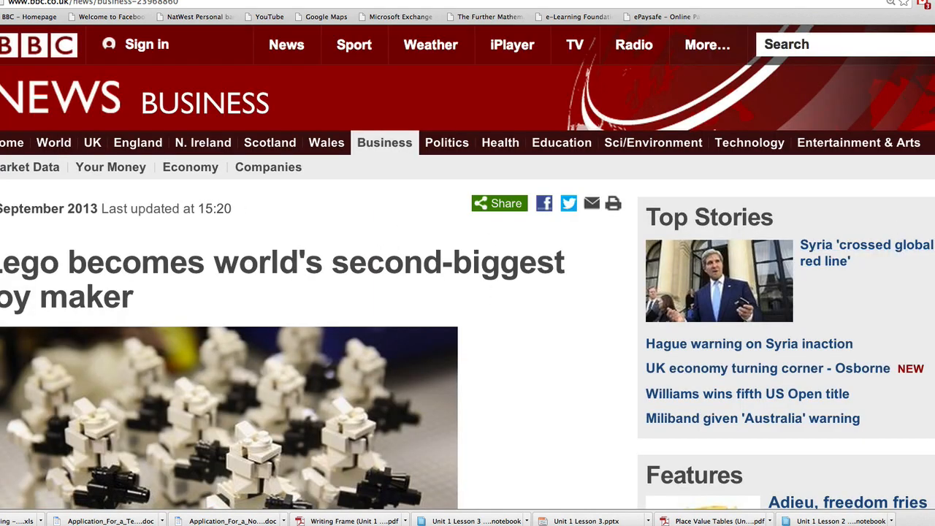
# Scroll to the Lego article's figures and highlight the $550m first-half profits
pyautogui.scroll(-3)
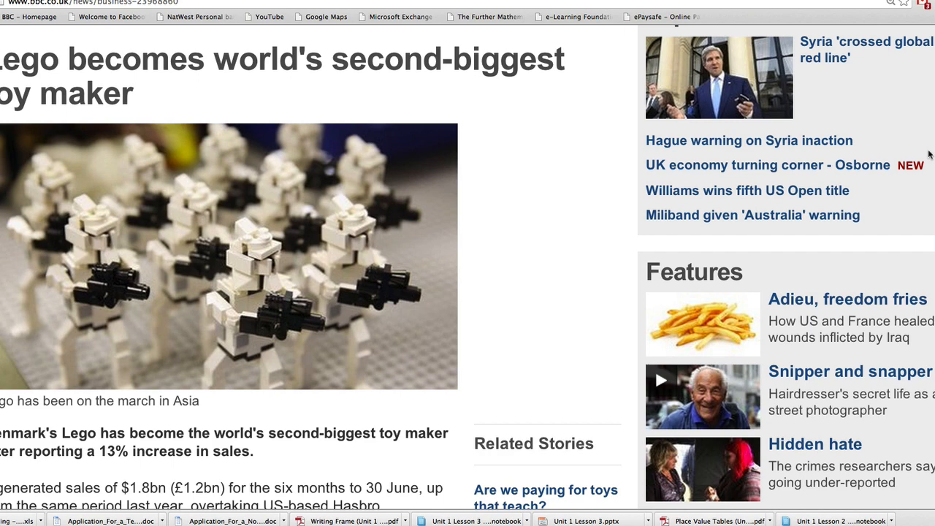
pyautogui.scroll(-3)
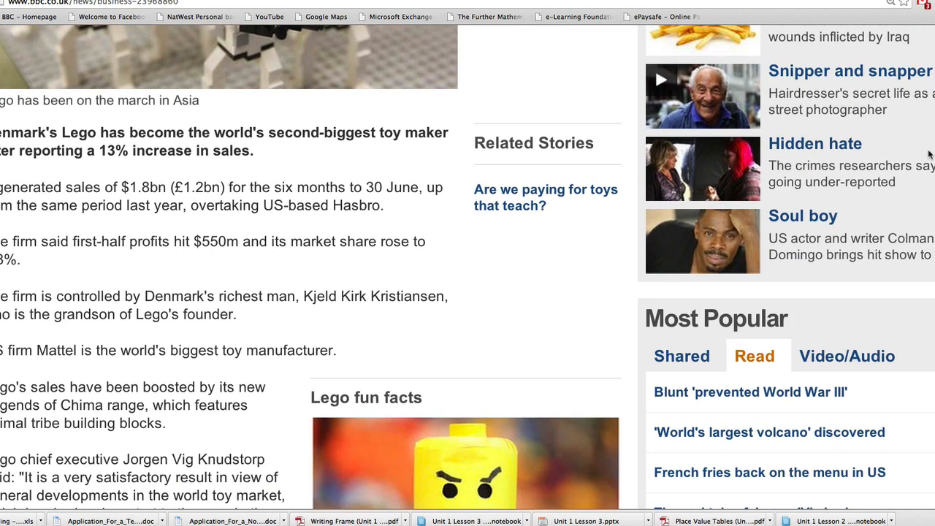
pyautogui.scroll(-3)
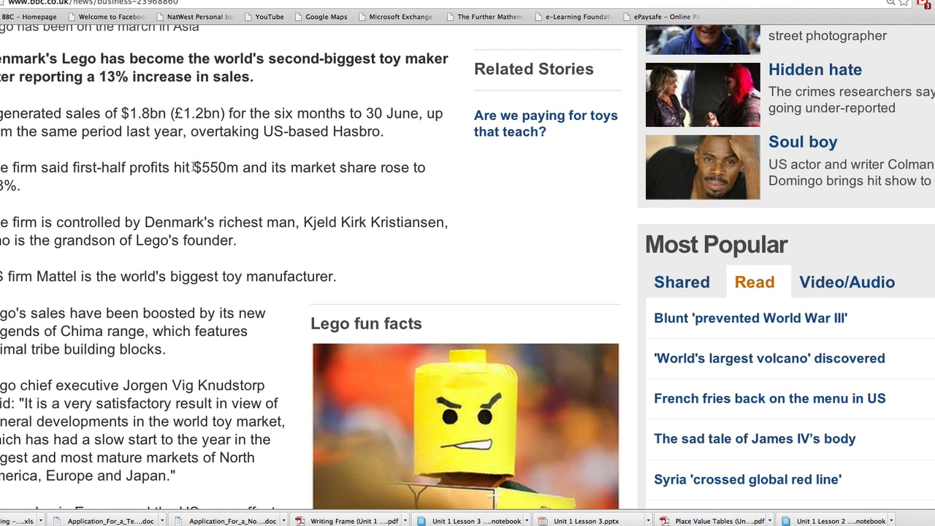
pyautogui.doubleClick(216, 167)
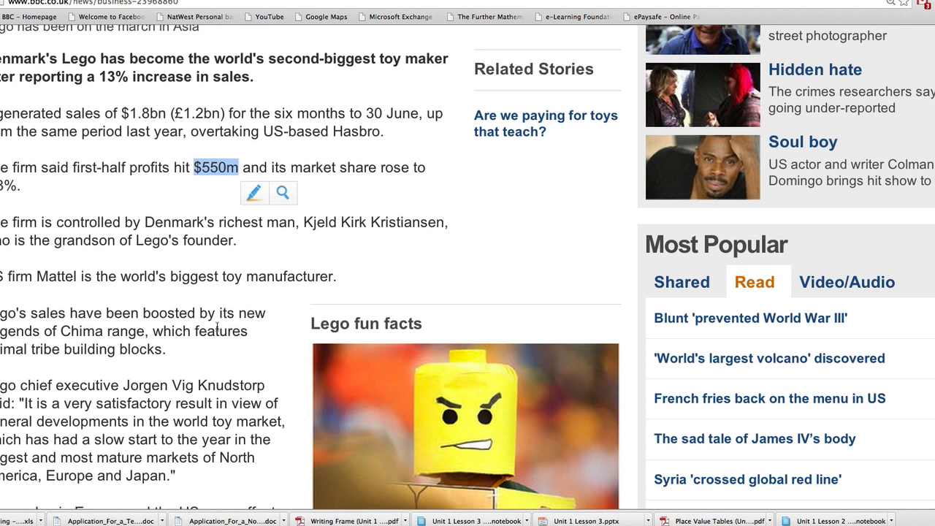
pyautogui.moveTo(216, 328)
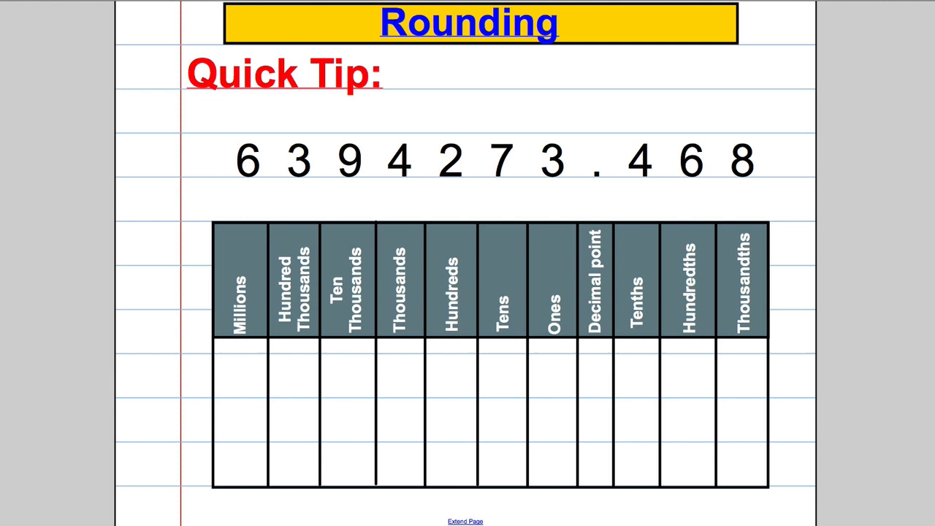
pyautogui.moveTo(693, 162)
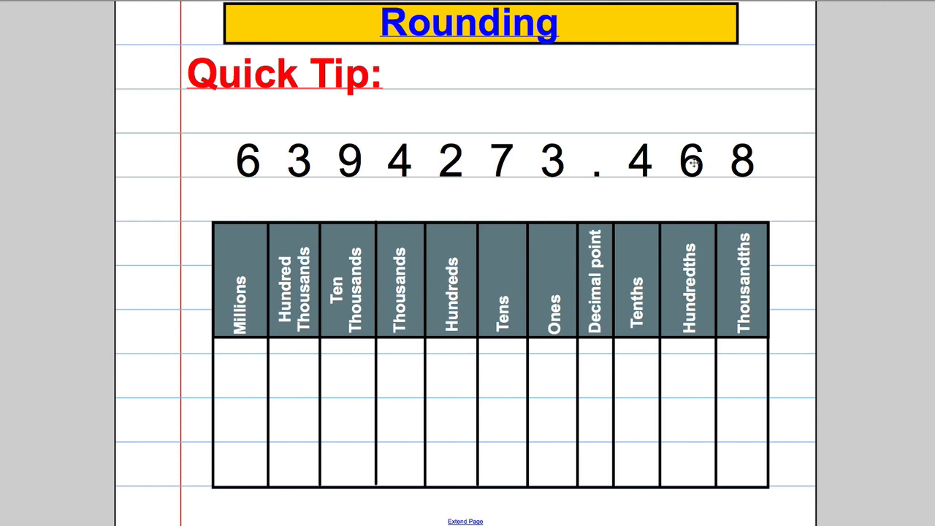
pyautogui.moveTo(574, 228)
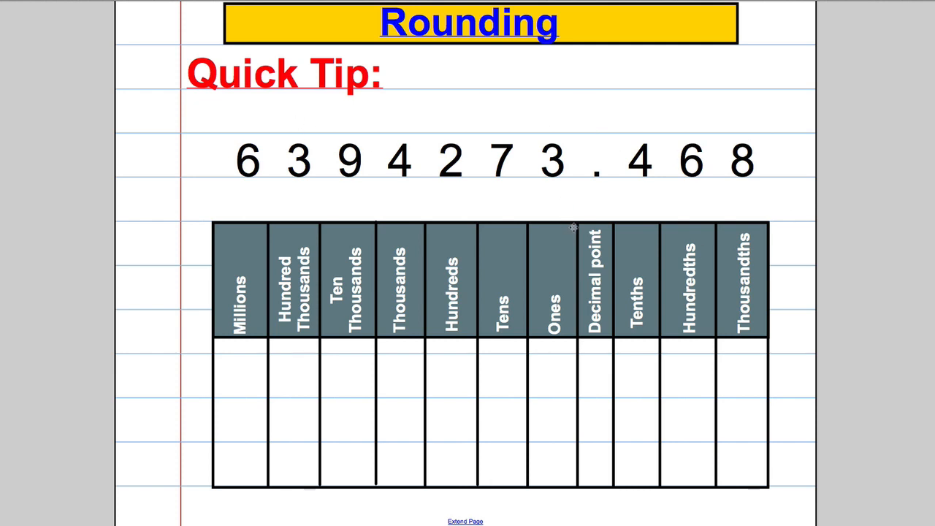
pyautogui.moveTo(650, 146)
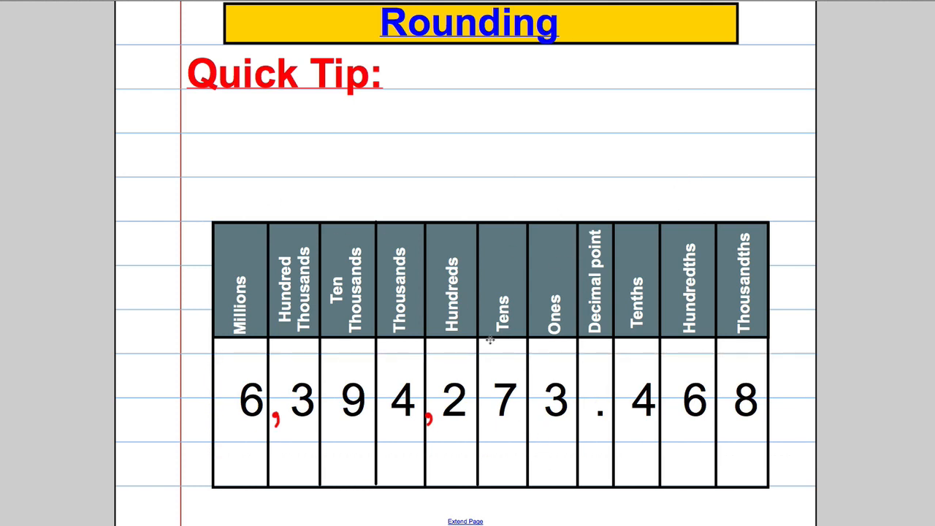
pyautogui.moveTo(431, 387)
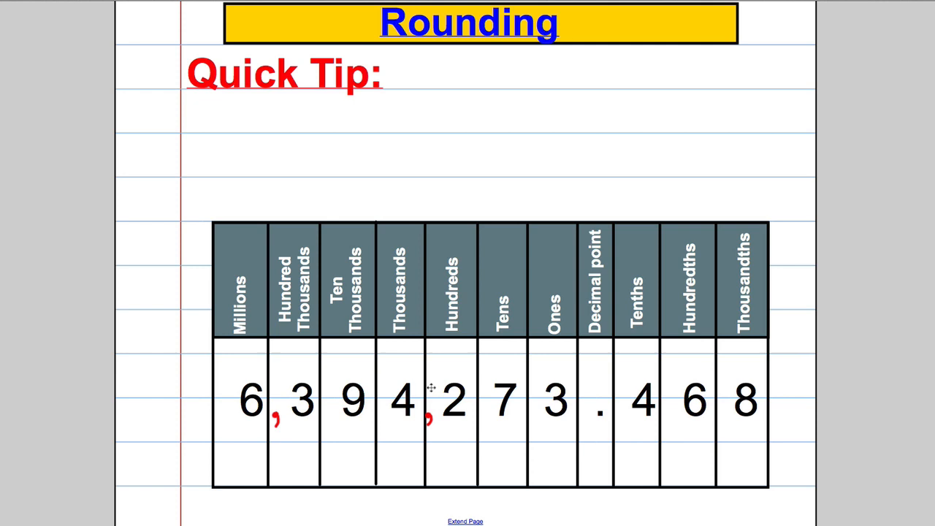
pyautogui.moveTo(358, 362)
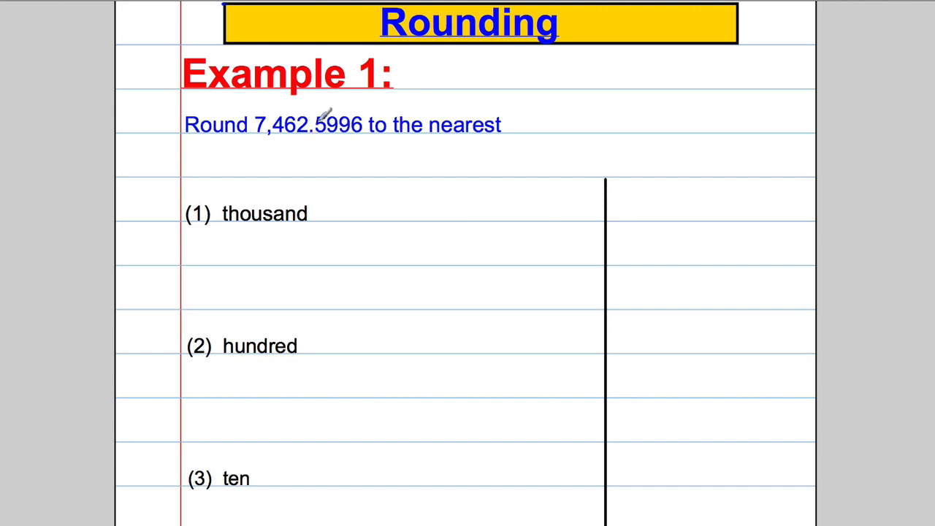
pyautogui.moveTo(222, 374)
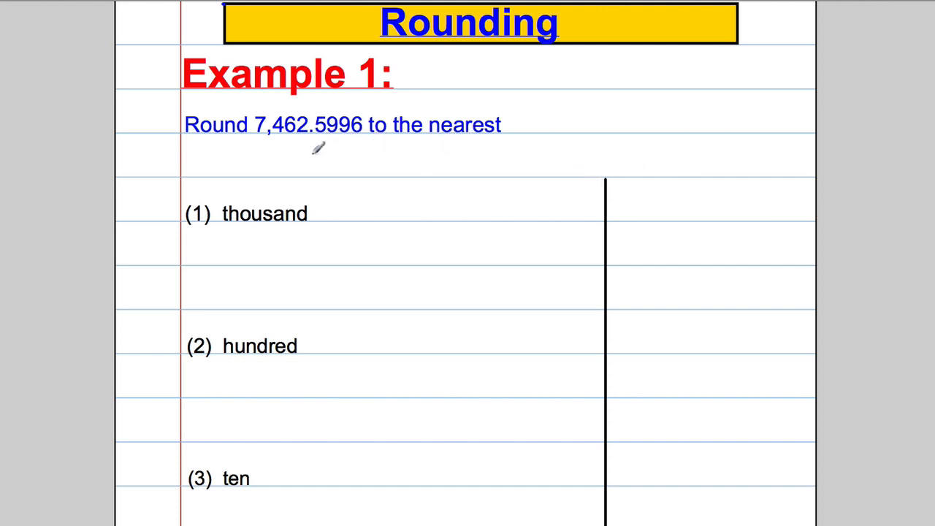
pyautogui.moveTo(393, 153)
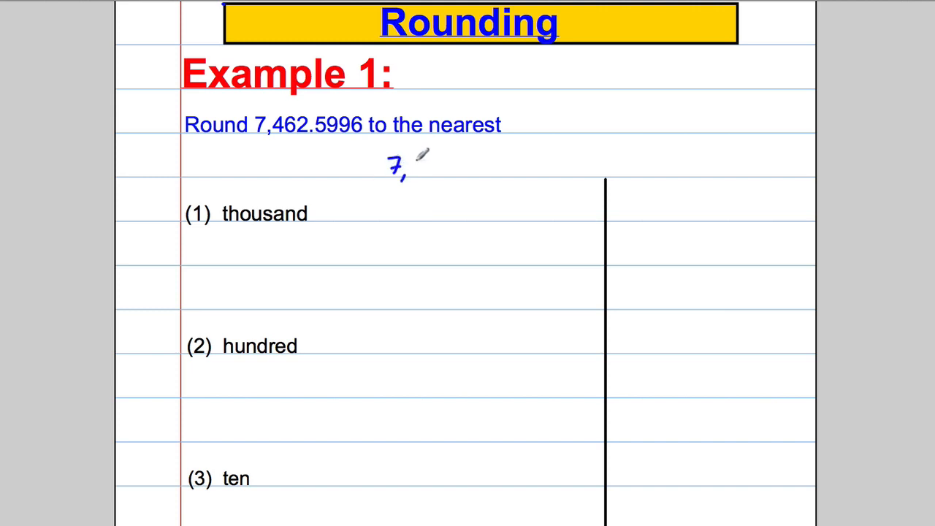
# Write 7,462.5996 in blue pen beneath the Example 1 question line
pyautogui.write('462')
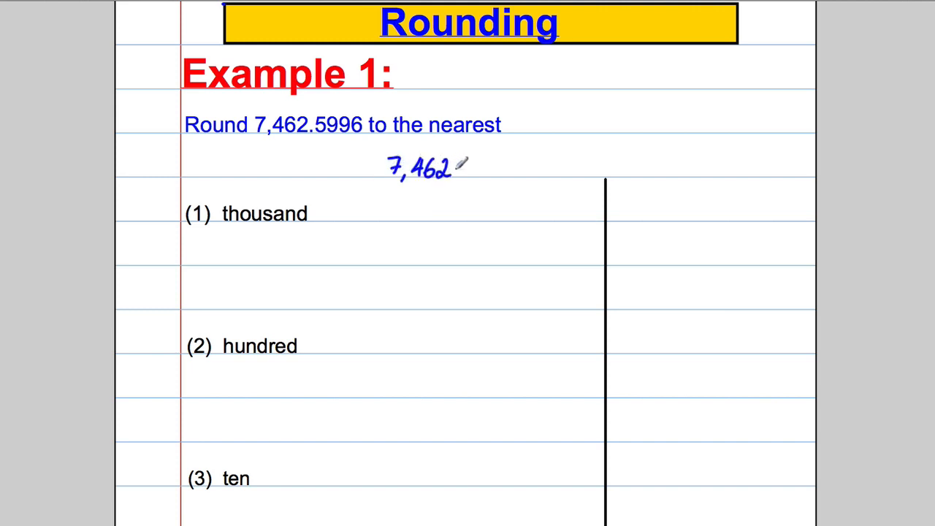
pyautogui.write('.5996')
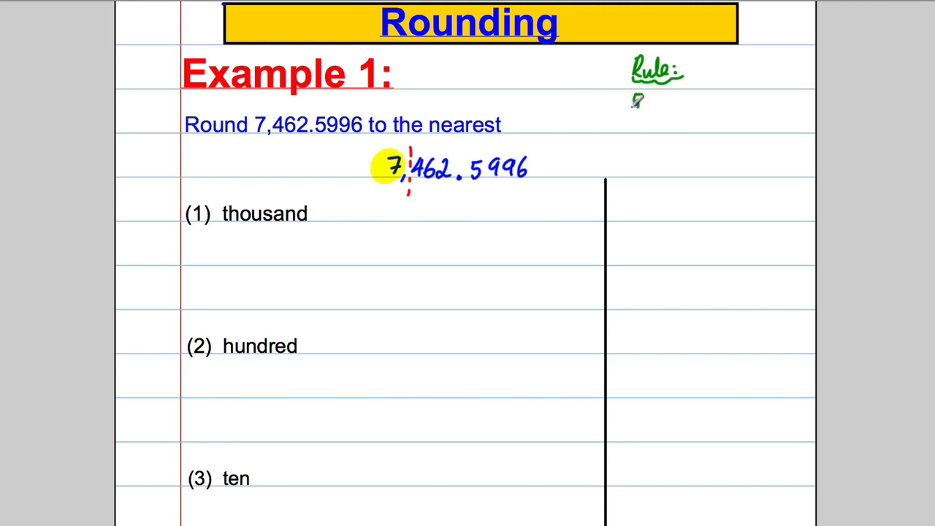
# Write the rule in green and red: 5,6,7,8,9 round up; 1,2,3,4 round off
pyautogui.write('5,6,7,8,9')
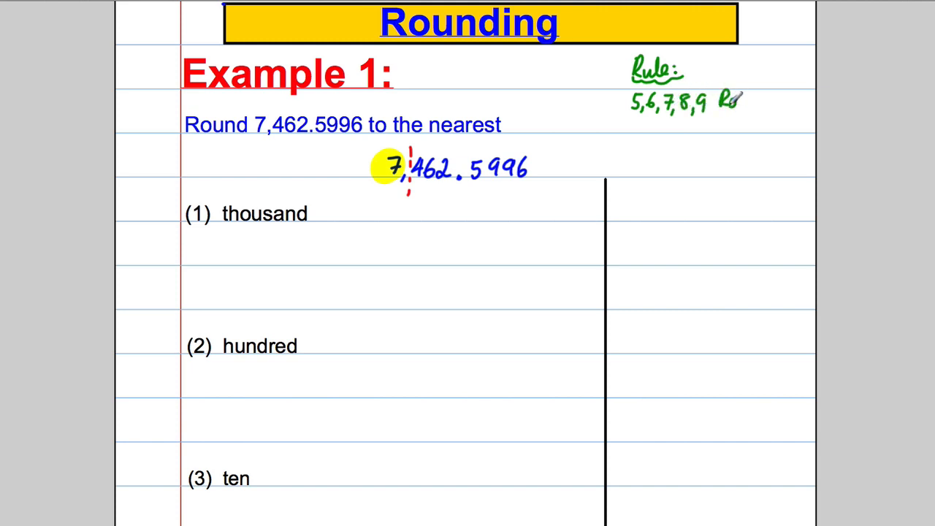
pyautogui.write('Round up')
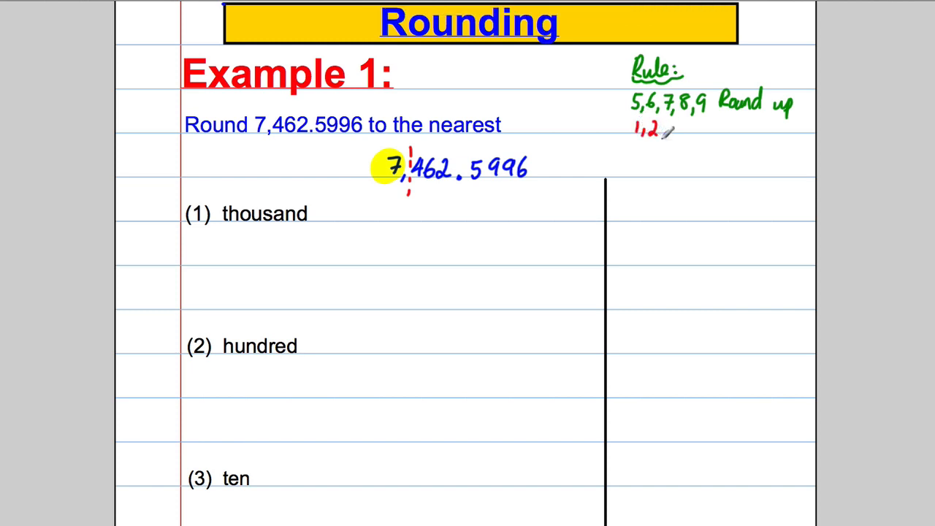
pyautogui.write('3,4  1')
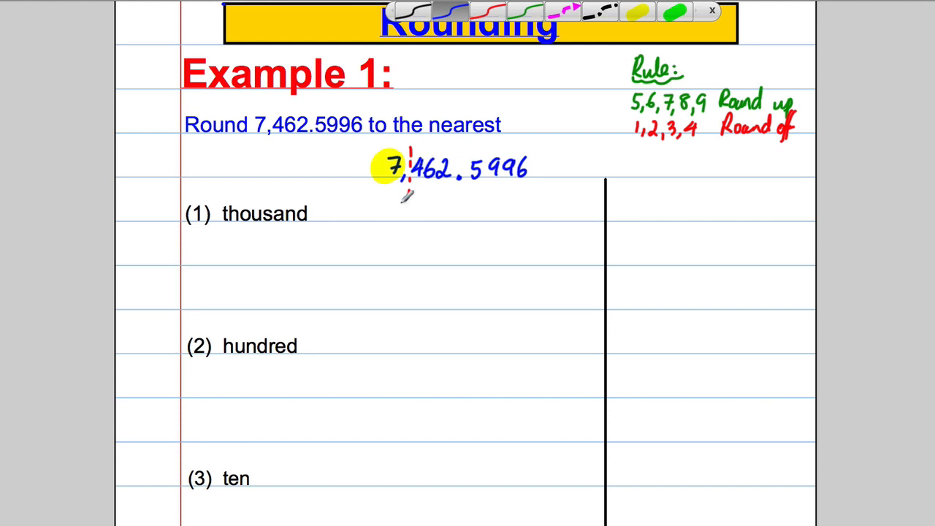
# Bring up the context menu on the handwritten number after recording 7,000
pyautogui.rightClick(453, 168)
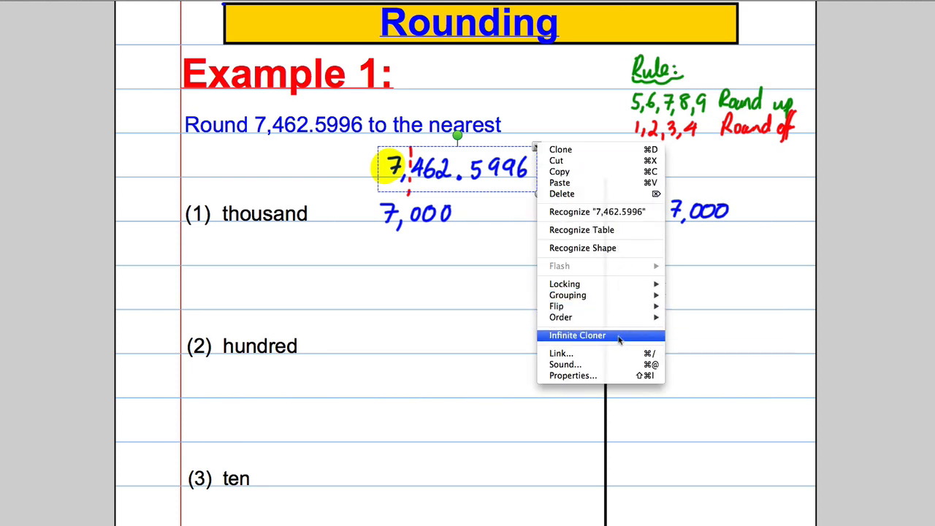
# Make the number an Infinite Cloner, copy it under (2) hundred and mark a red dividing line
pyautogui.click(577, 334)
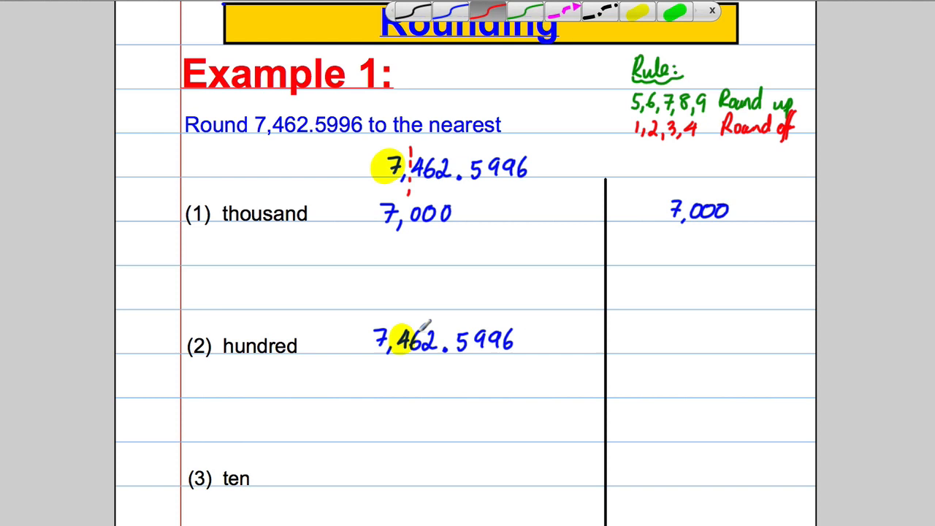
pyautogui.click(409, 348)
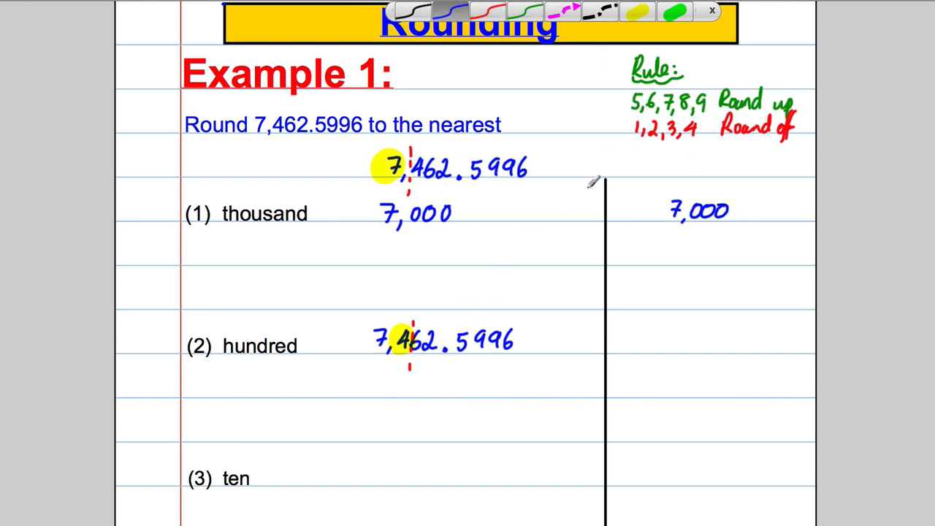
pyautogui.scroll(-3)
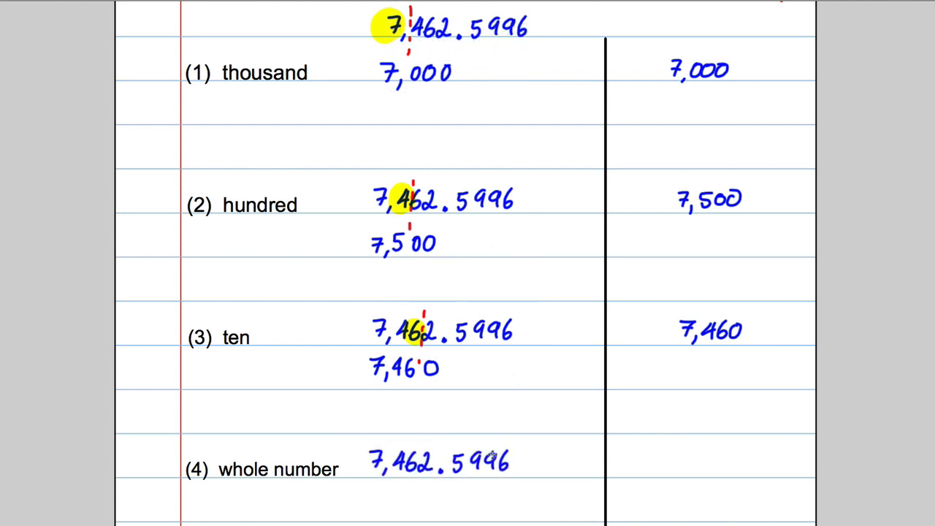
# Record 7,500 and 7,460, then clone the number to (4) whole number and highlight the 2
pyautogui.scroll(-3)
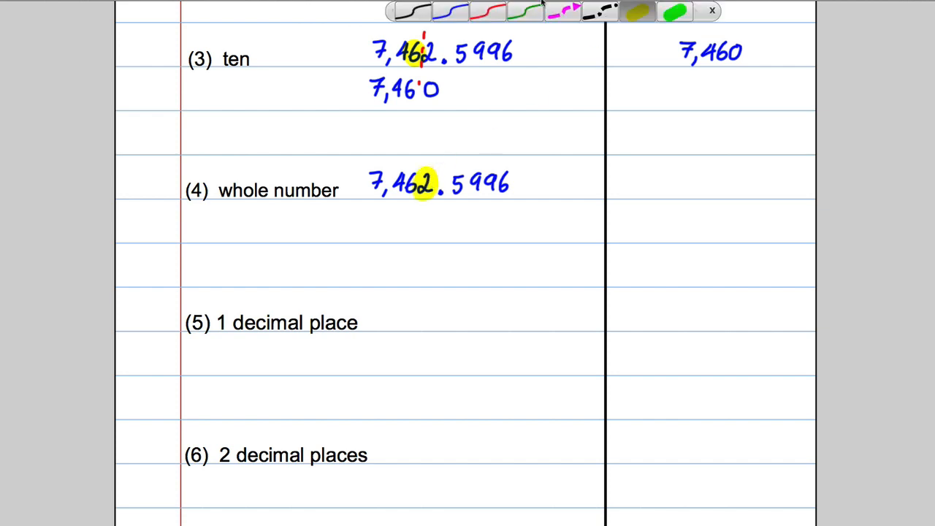
pyautogui.click(488, 12)
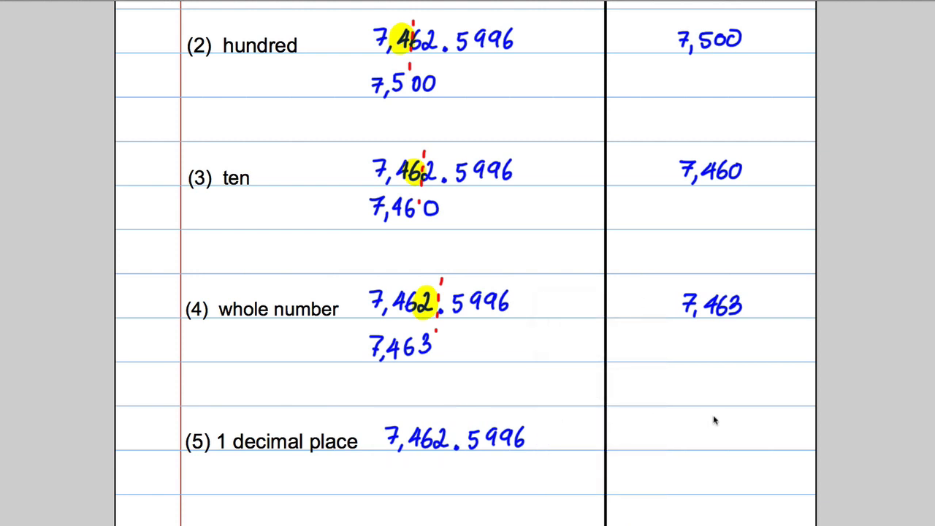
# Write 7,463 as the whole-number answer and clone the number into row (5)
pyautogui.scroll(-3)
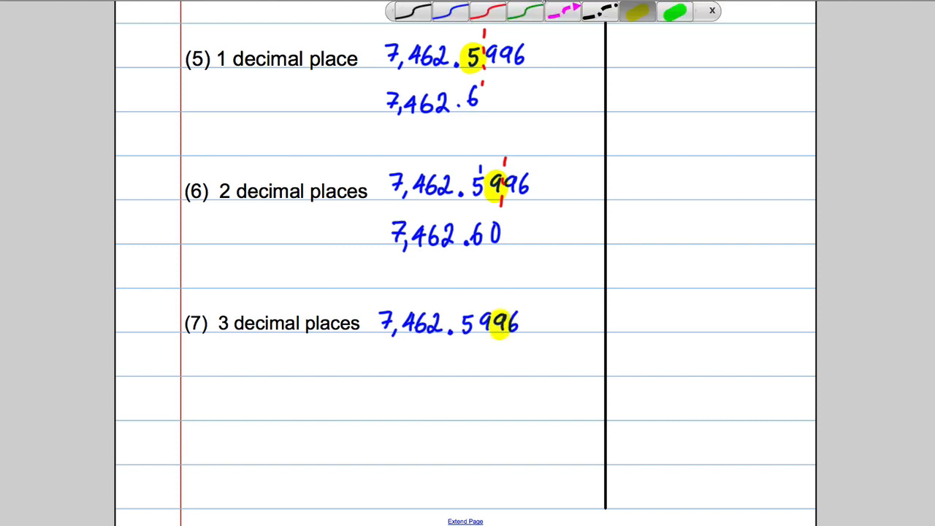
# Record 7,462.6 and 7,462.60 and mark a red line after the third decimal digit in row (7)
pyautogui.click(450, 11)
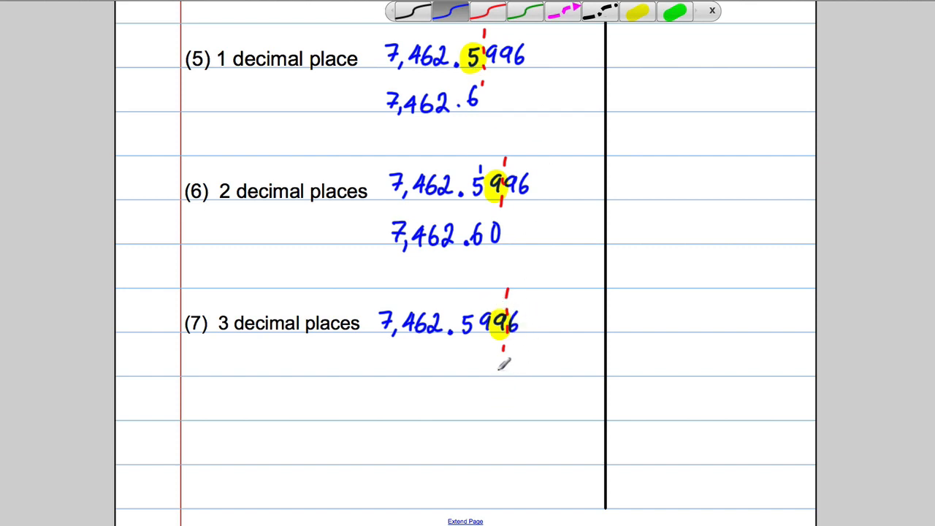
pyautogui.moveTo(497, 363); pyautogui.dragTo(503, 377)
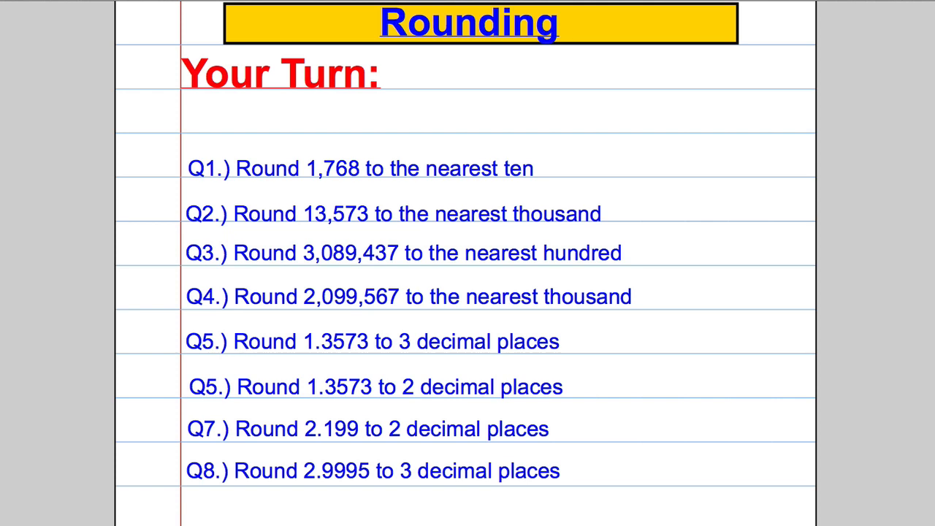
pyautogui.moveTo(654, 9)
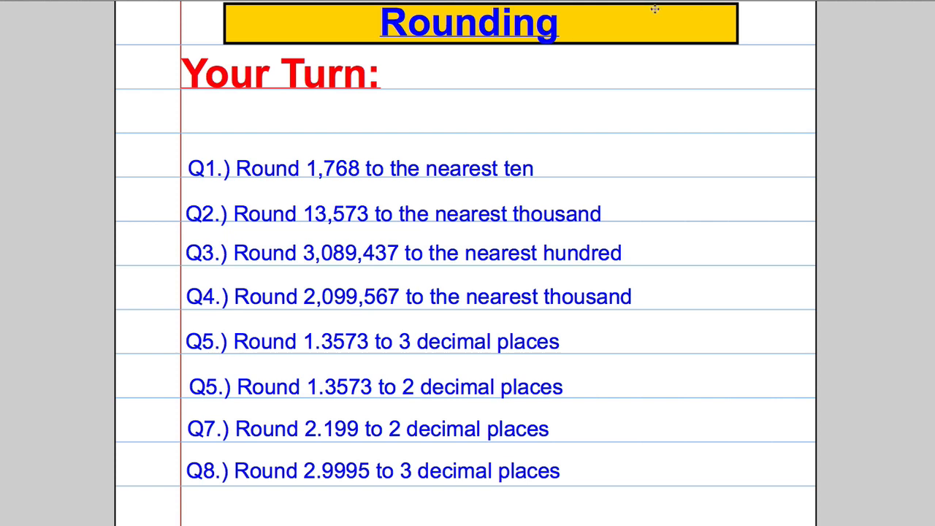